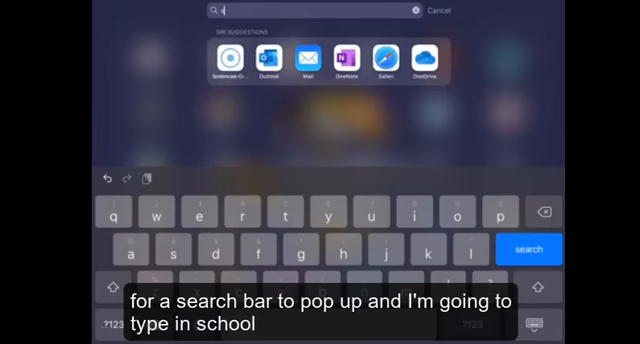
Search Spotlight for 'out' and launch Outlook from the results
type("school")
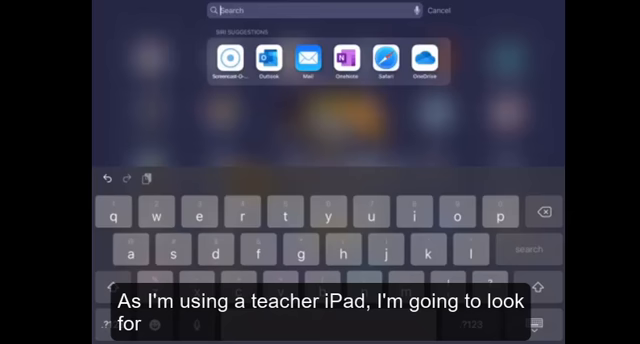
type("out")
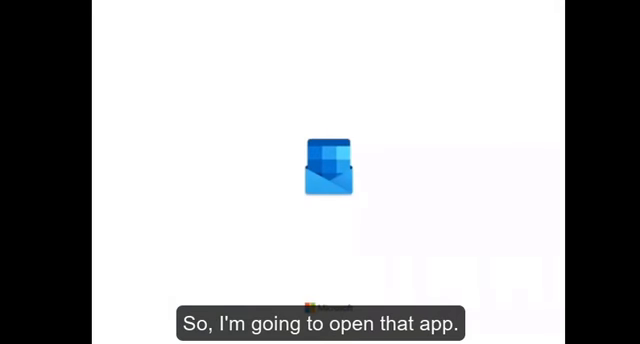
left_click(324, 168)
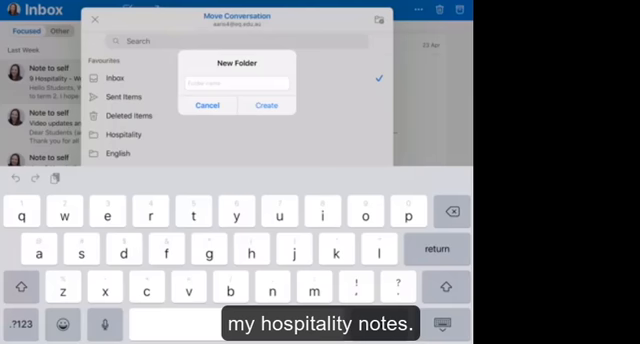
Name the new folder 'Hospitality Notes' and create it
type("h")
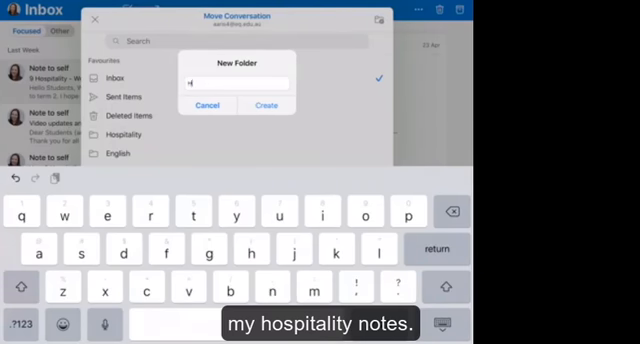
type("Hospitality Notes")
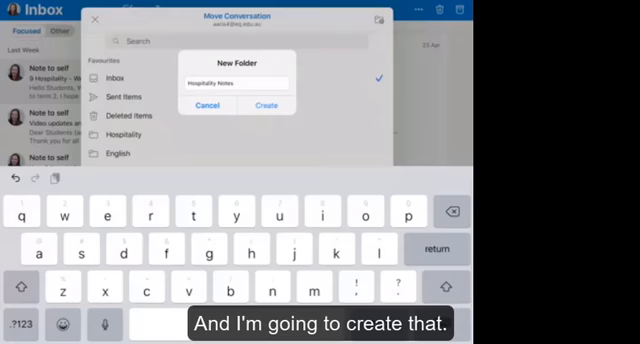
left_click(266, 104)
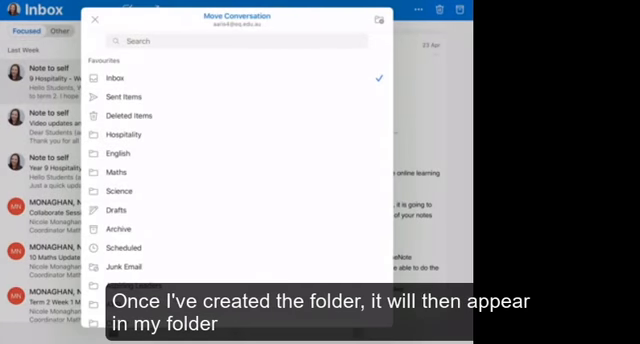
Move the note-to-self conversation into its matching folder from the Move Conversation list
scroll("down", 3)
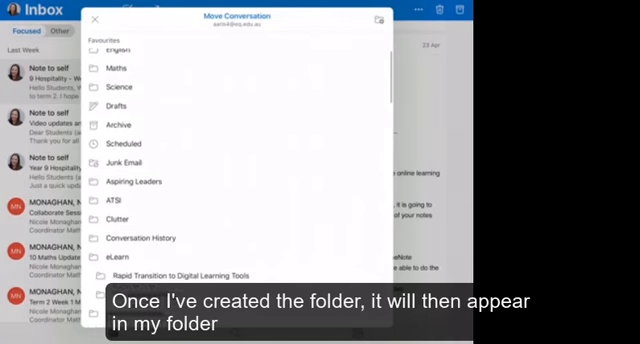
scroll("down", 3)
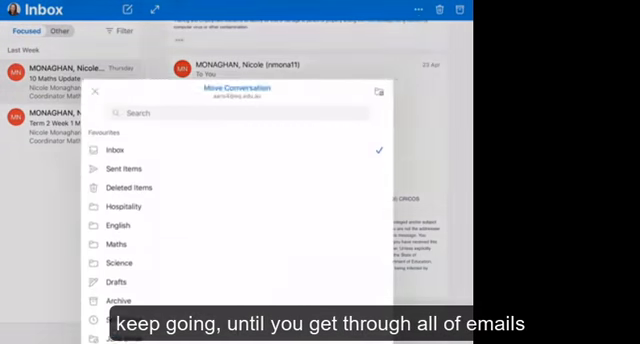
left_click(102, 92)
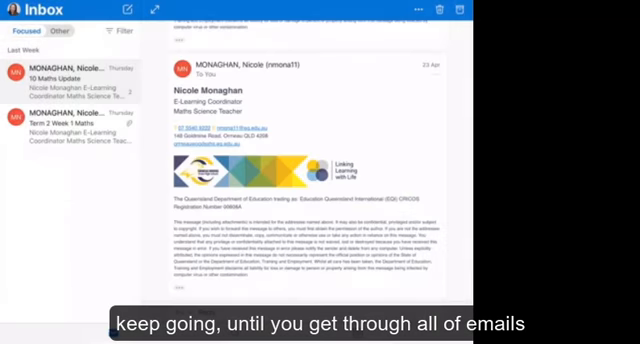